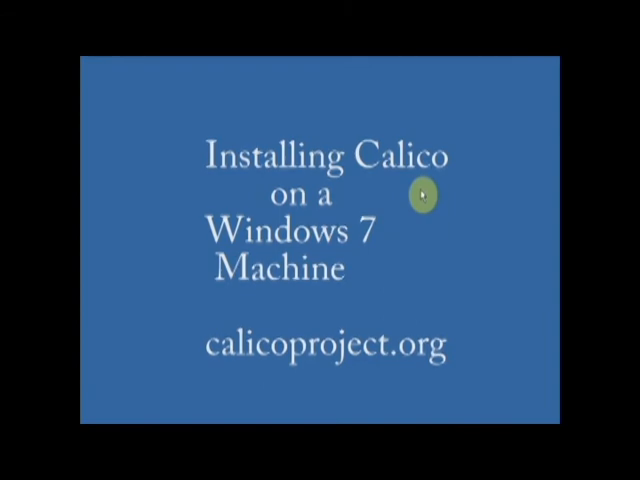
mouse_move(413, 203)
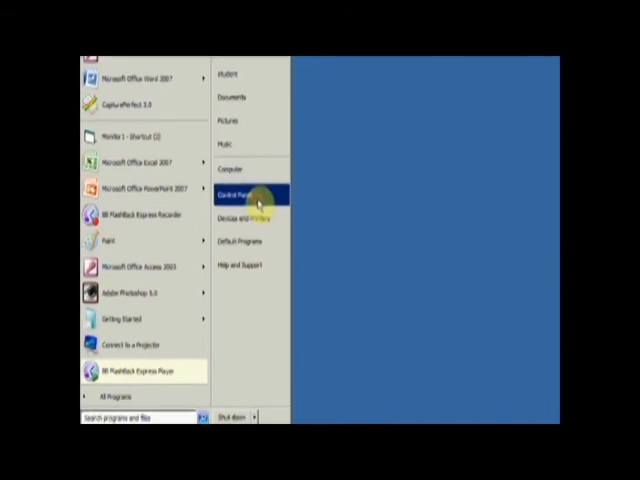
- Go to Control Panel's User Accounts page to check the current account type
left_click(237, 191)
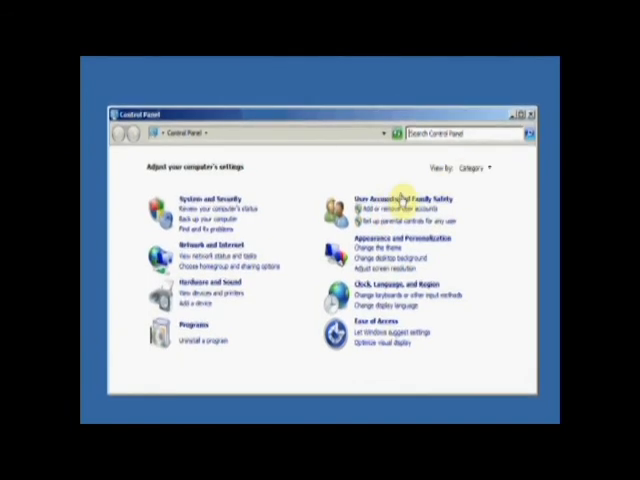
left_click(390, 192)
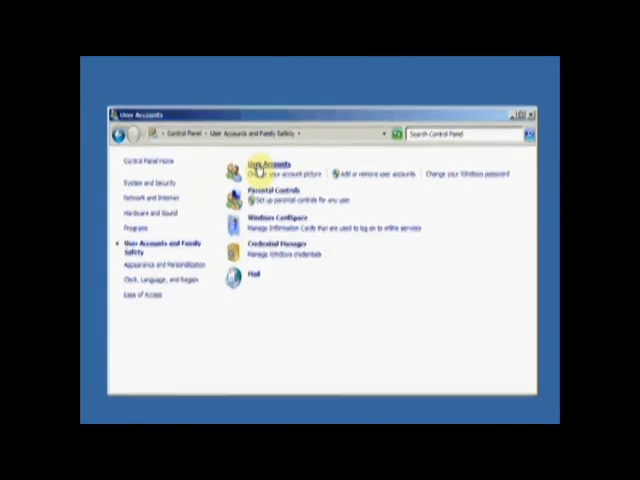
left_click(265, 163)
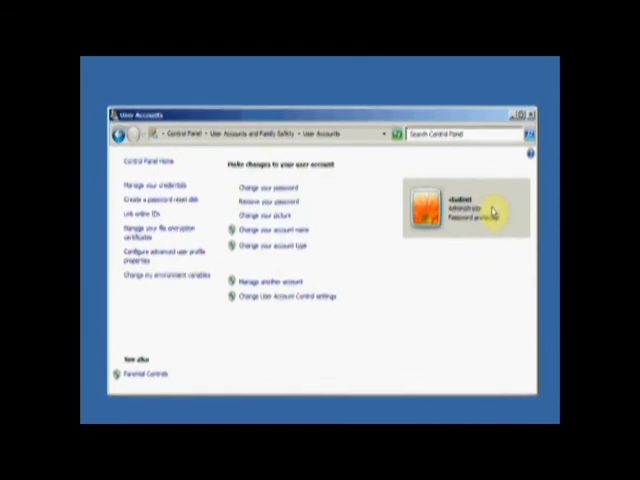
mouse_move(510, 173)
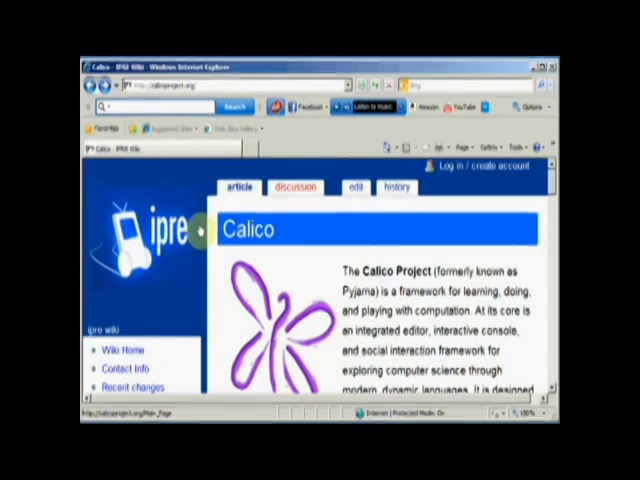
- Navigate calicoproject.org from Calico Installation to the Windows 7 step-by-step instructions
scroll("down", 3)
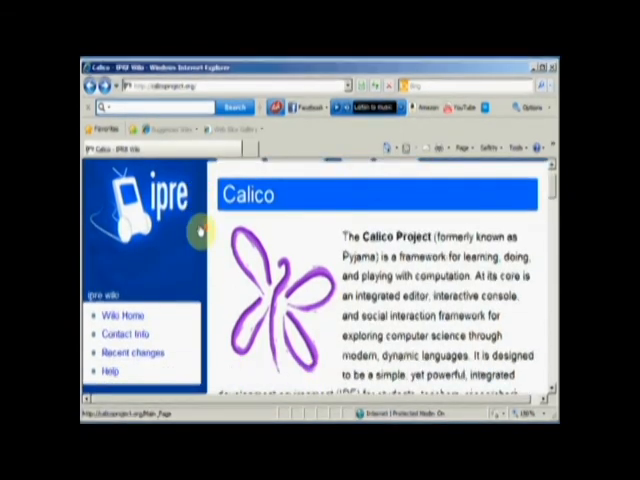
scroll("down", 3)
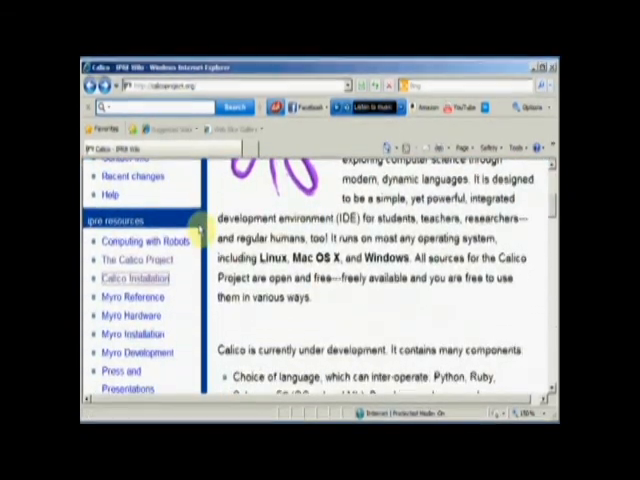
mouse_move(137, 278)
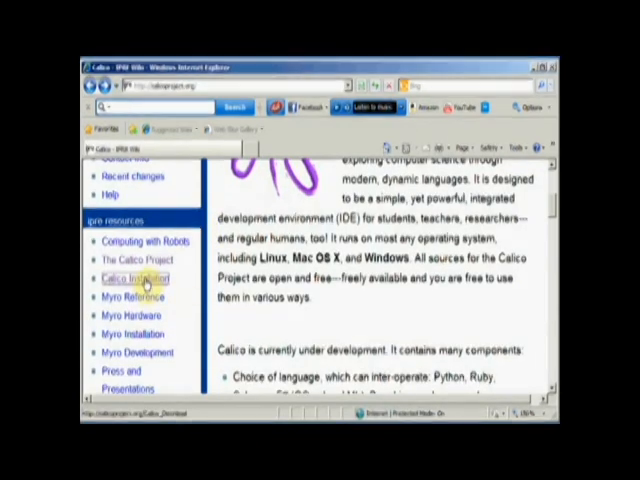
left_click(140, 278)
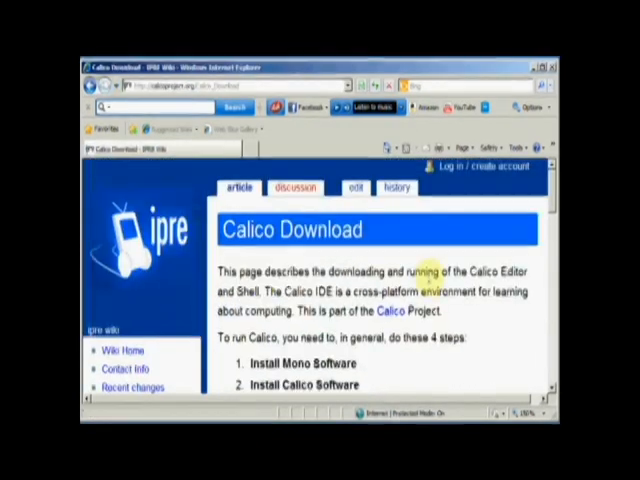
scroll("down", 3)
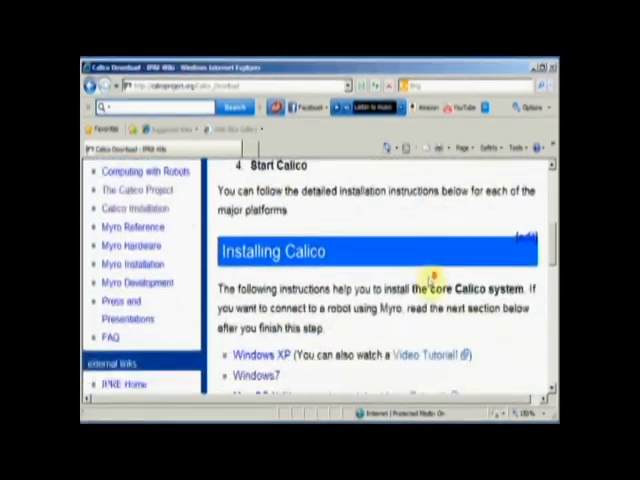
scroll("down", 3)
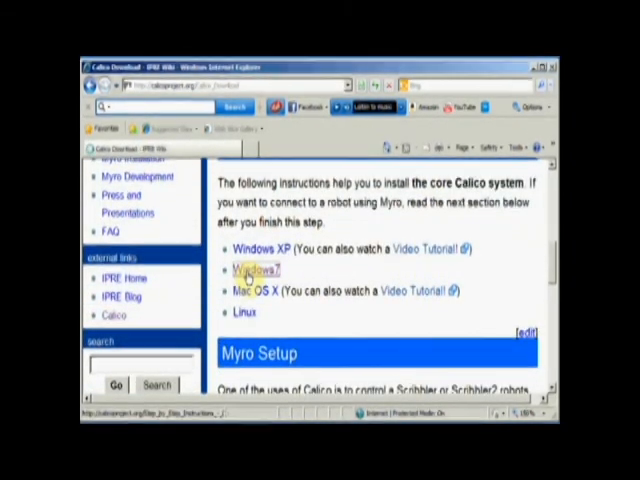
left_click(254, 269)
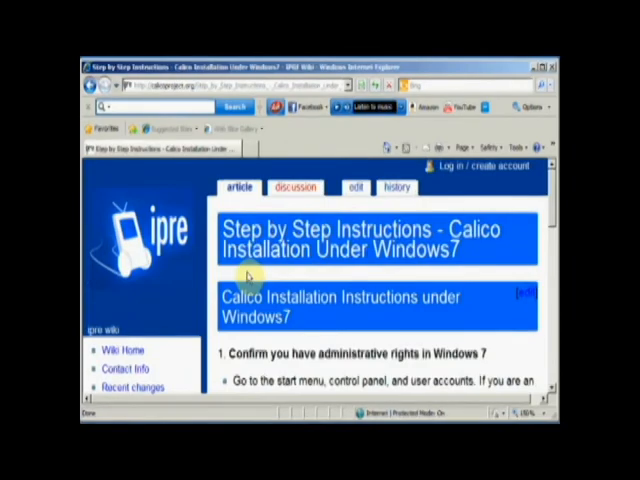
scroll("down", 3)
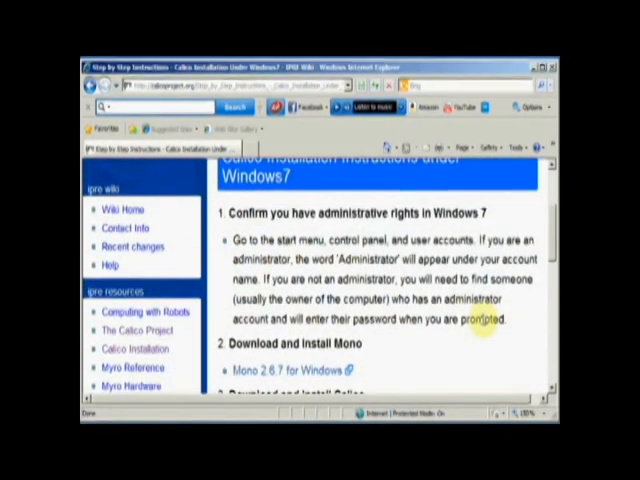
scroll("down", 3)
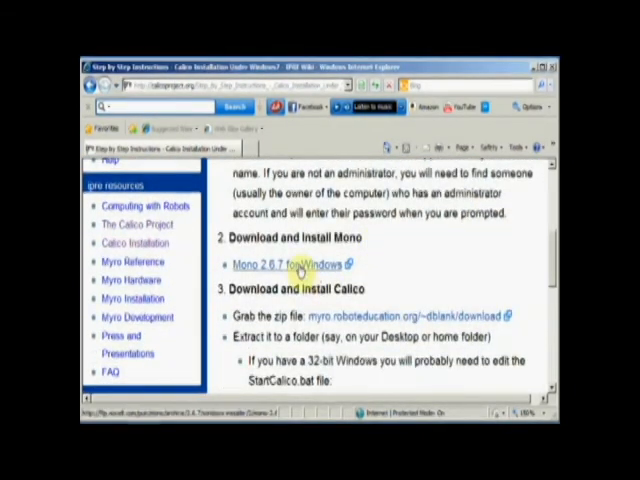
- Save the Mono 2.6.7 for Windows installer, then run it past the security warning
left_click(287, 265)
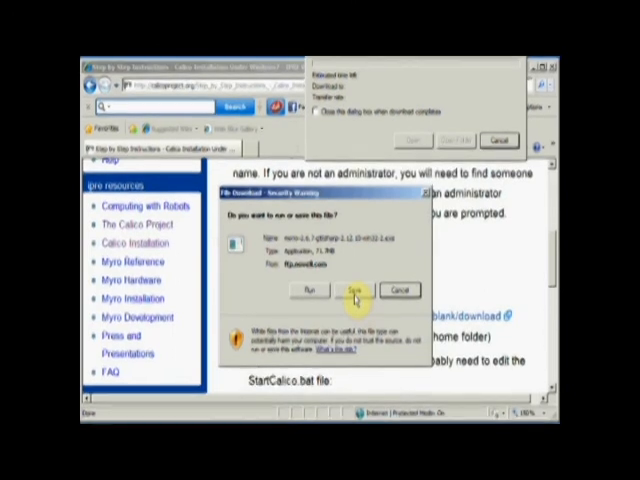
left_click(355, 290)
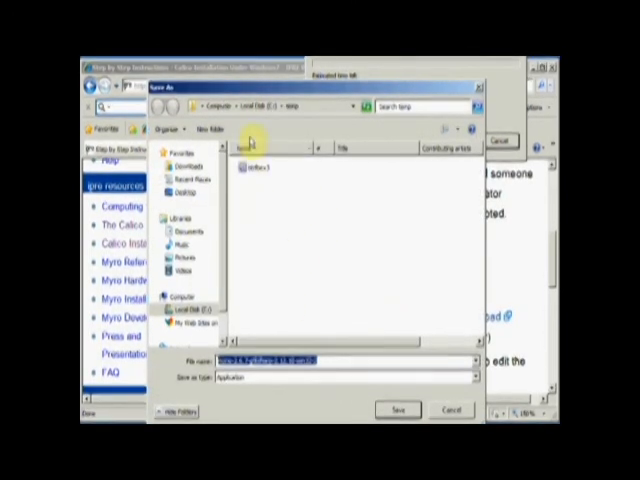
left_click(397, 410)
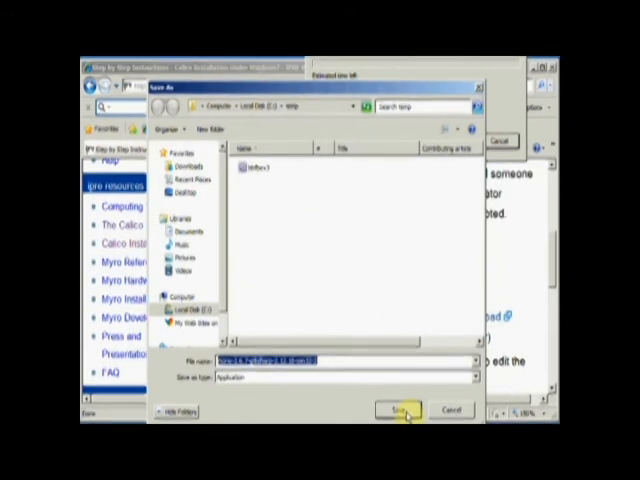
left_click(398, 410)
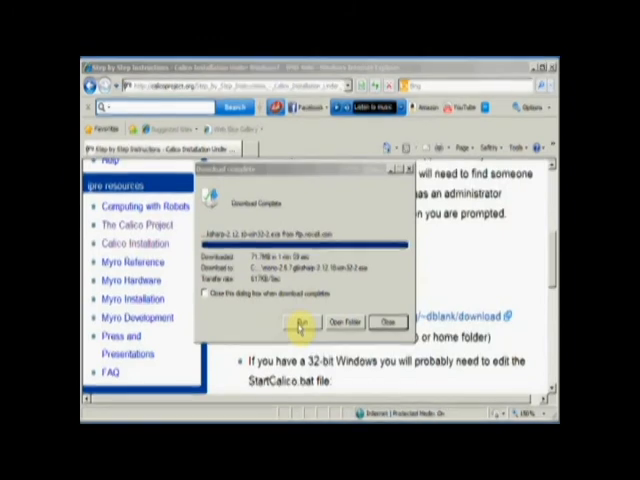
left_click(286, 323)
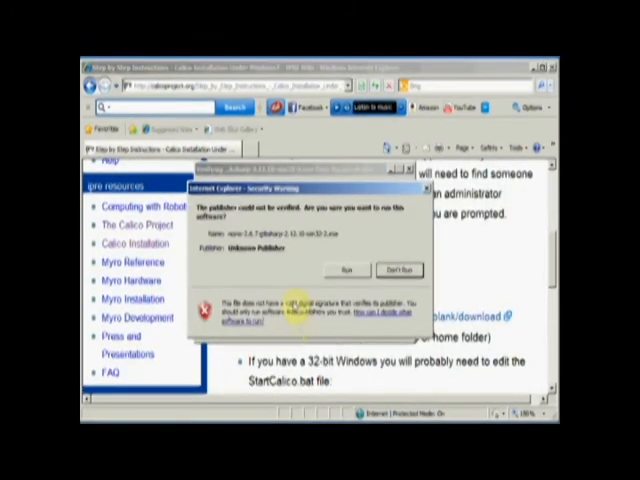
left_click(399, 269)
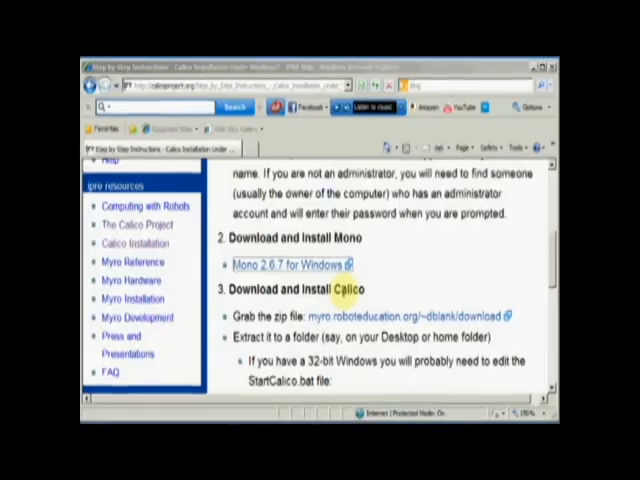
- Accept the Mono license and keep the default destination and components
left_click(292, 264)
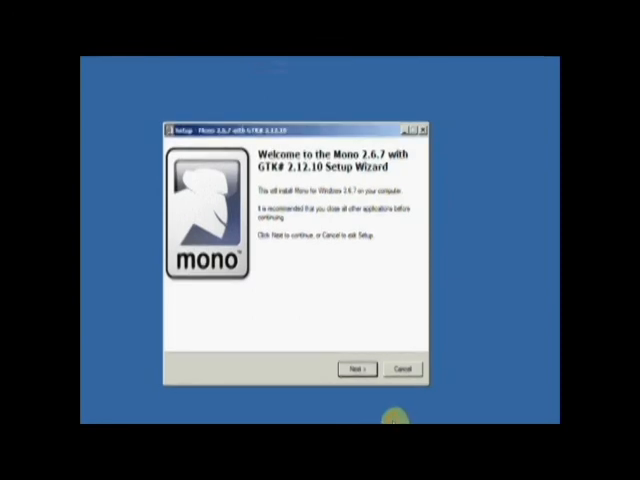
left_click(357, 369)
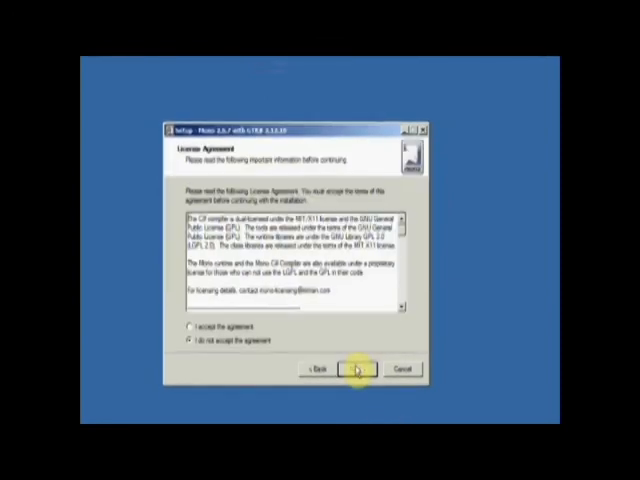
left_click(188, 331)
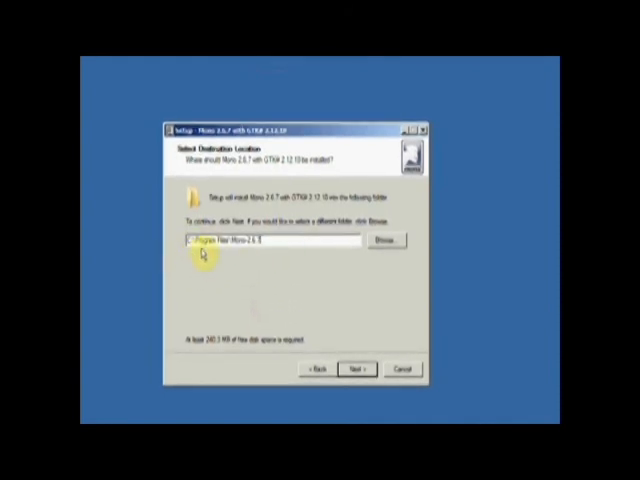
mouse_move(265, 270)
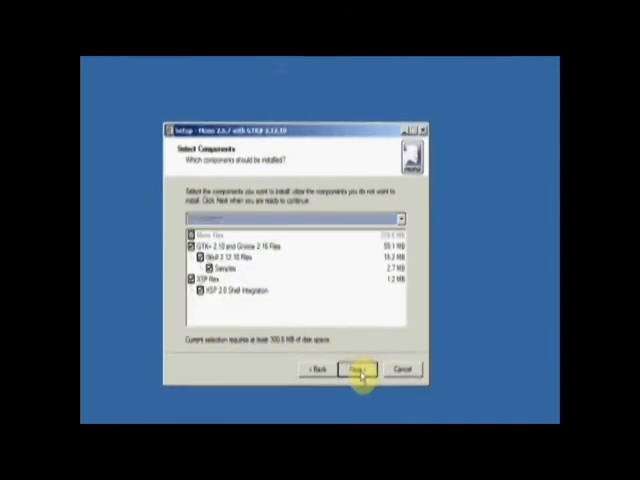
left_click(362, 369)
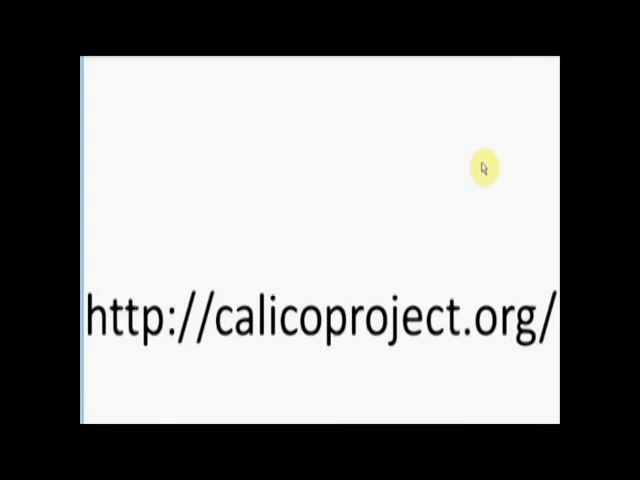
mouse_move(366, 340)
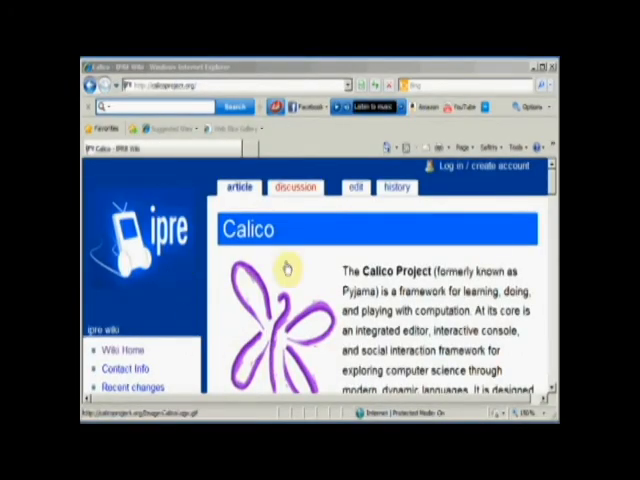
- Scroll the Calico instructions down to the Download and Install Calico section
scroll("down", 3)
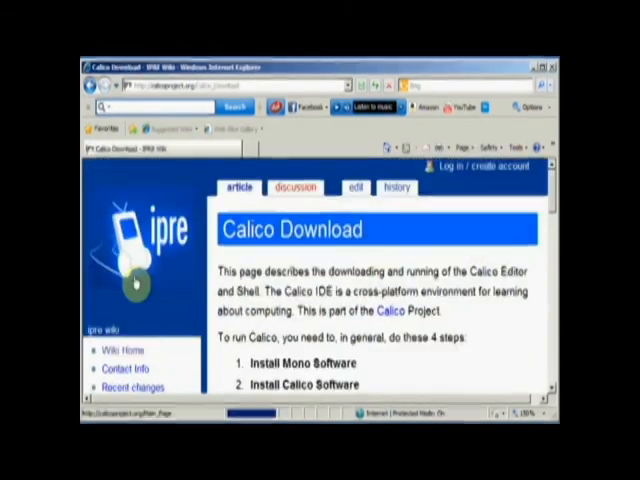
scroll("down", 3)
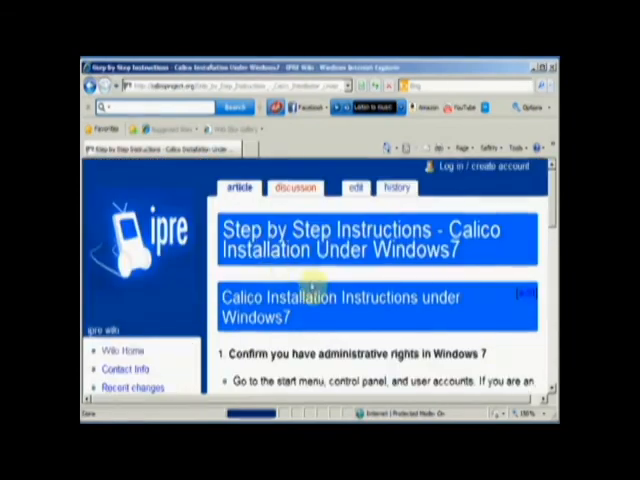
scroll("down", 3)
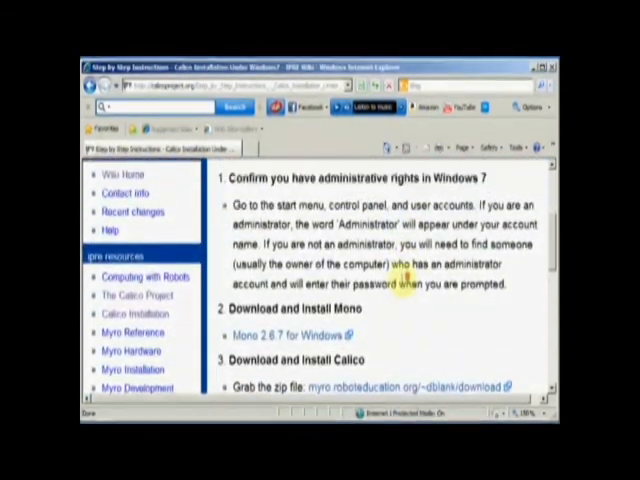
scroll("down", 3)
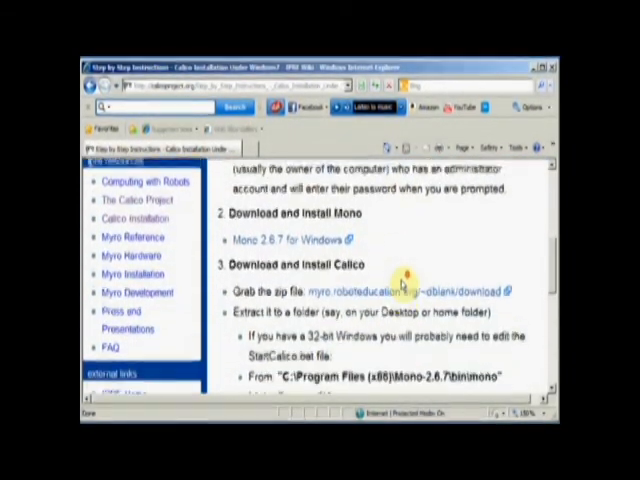
scroll("down", 3)
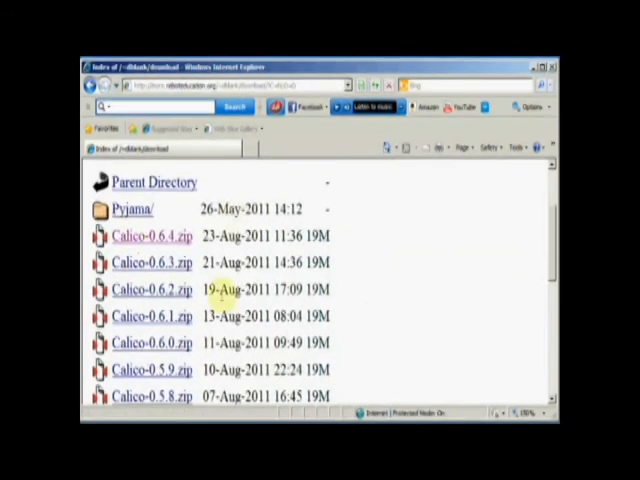
mouse_move(468, 316)
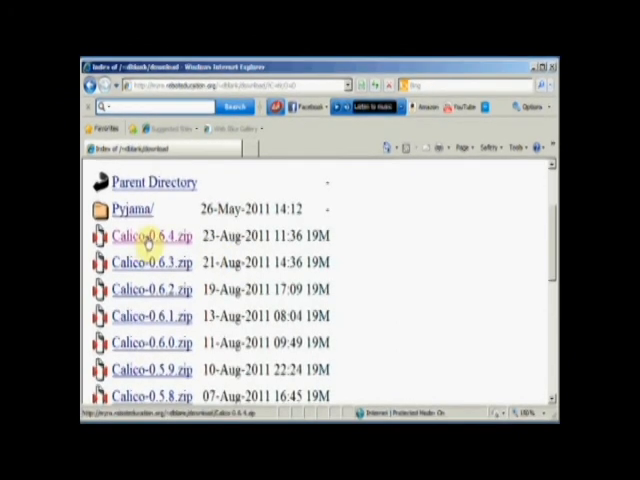
- Save Calico-0.6.4.zip to C:\temp and show it in its folder
left_click(149, 236)
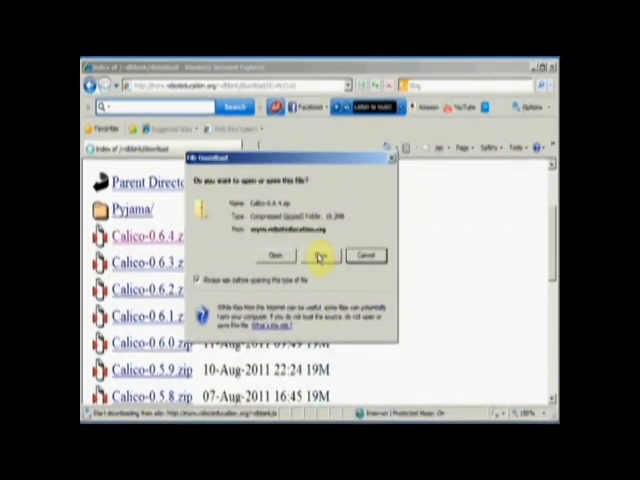
left_click(322, 256)
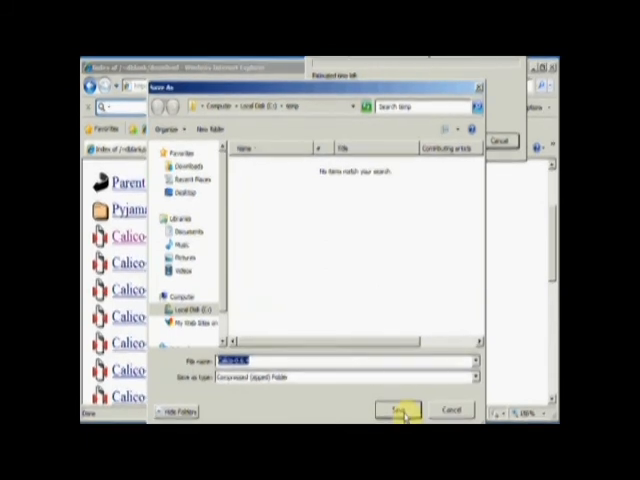
left_click(398, 410)
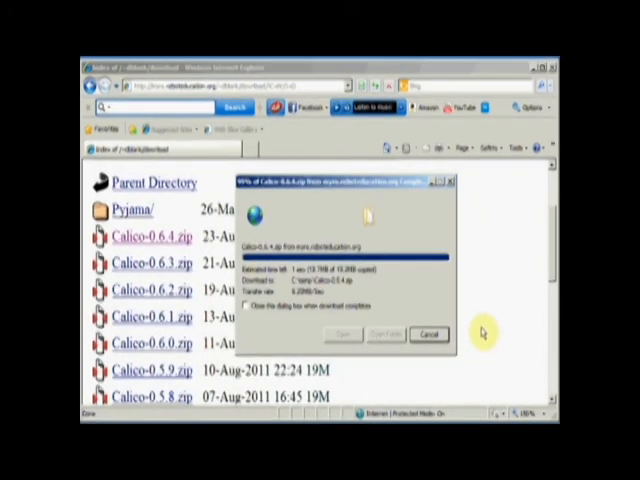
mouse_move(475, 216)
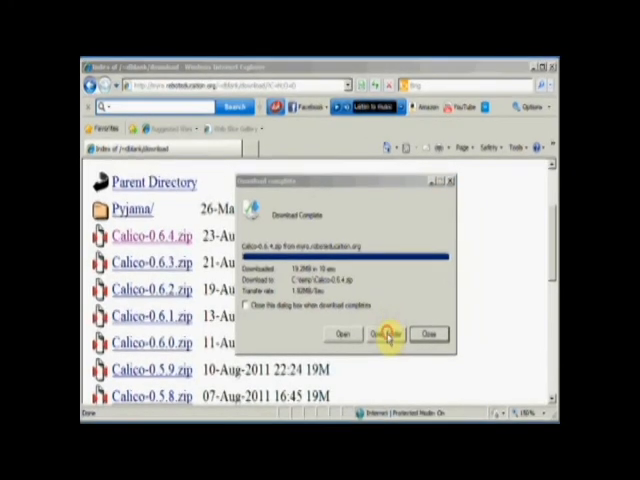
left_click(385, 333)
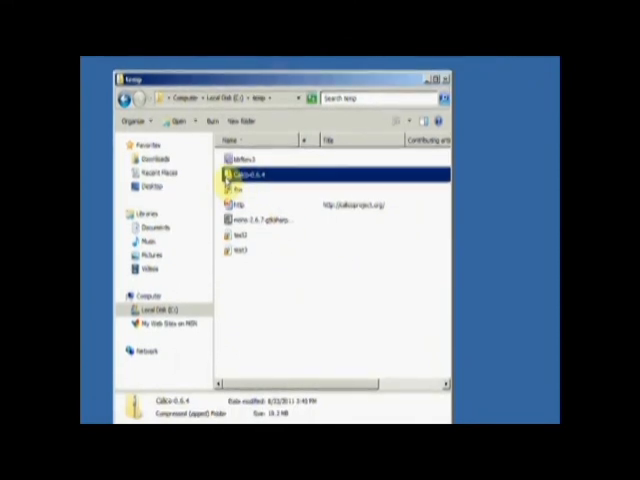
mouse_move(481, 226)
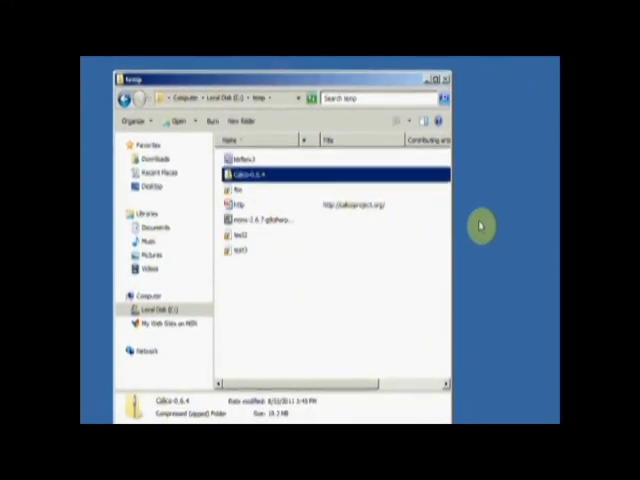
mouse_move(472, 228)
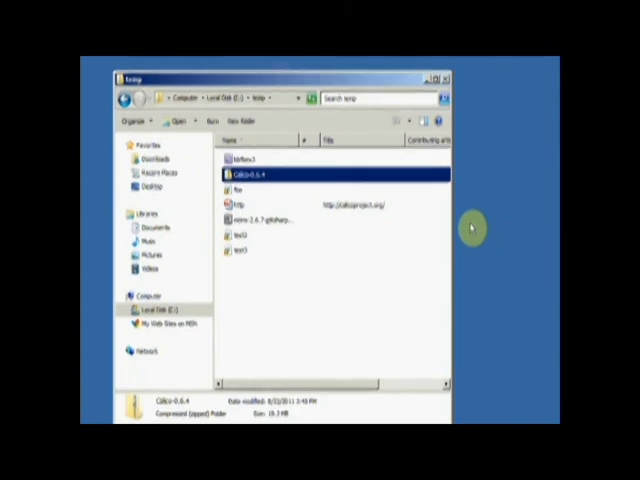
mouse_move(472, 228)
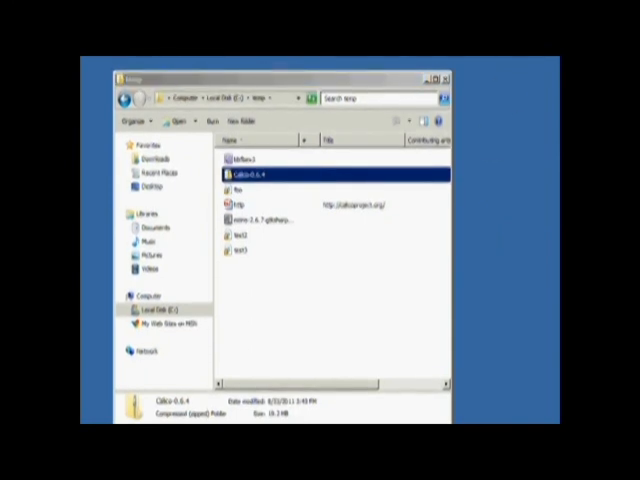
- Switch the temp folder to Details view
left_click(411, 120)
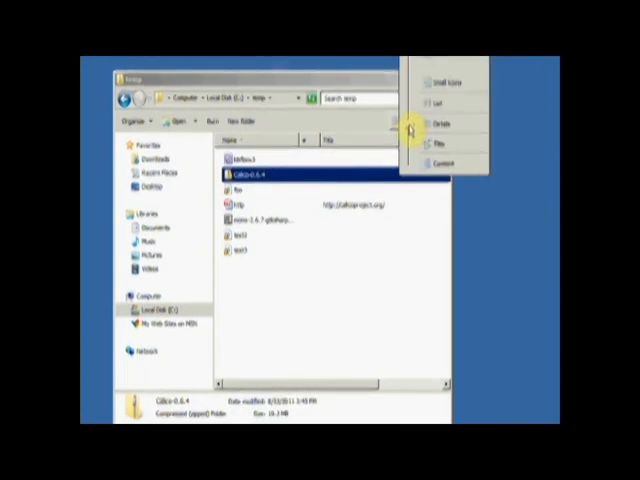
left_click(398, 122)
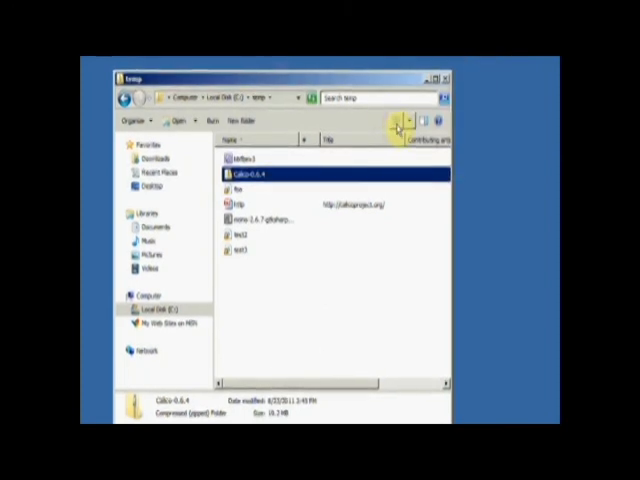
left_click(398, 120)
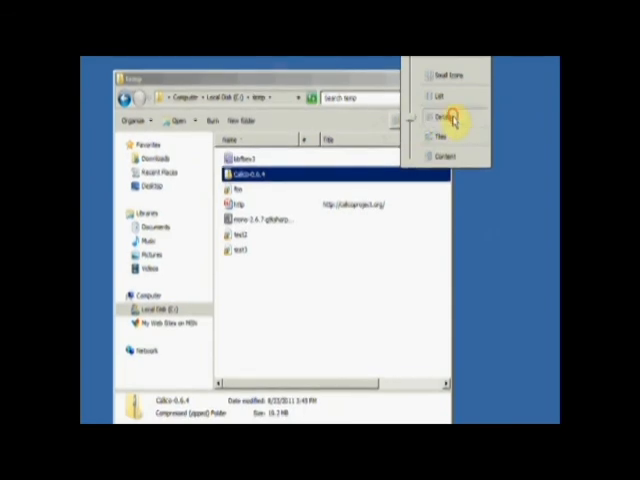
left_click(438, 117)
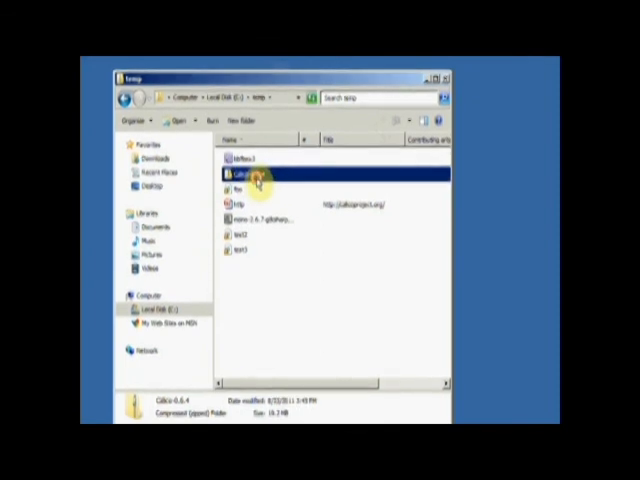
- Open Calico-0.6.4.zip and start extracting its files
double_click(240, 177)
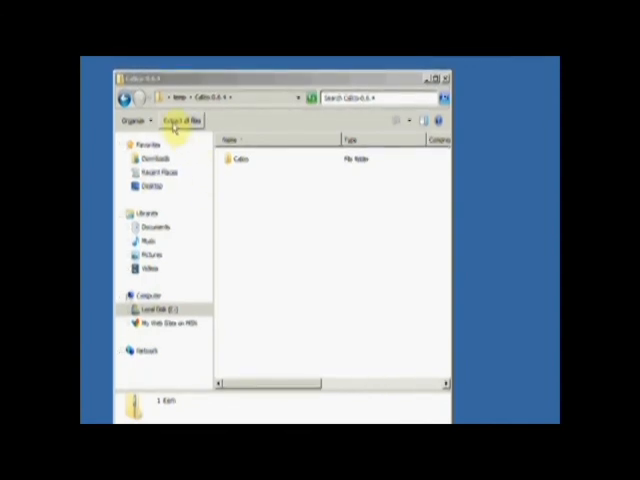
left_click(175, 121)
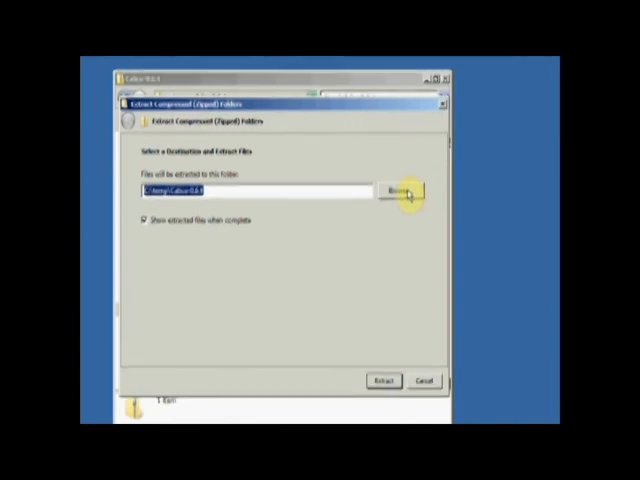
- Choose My Special Programs as the extraction destination
left_click(398, 190)
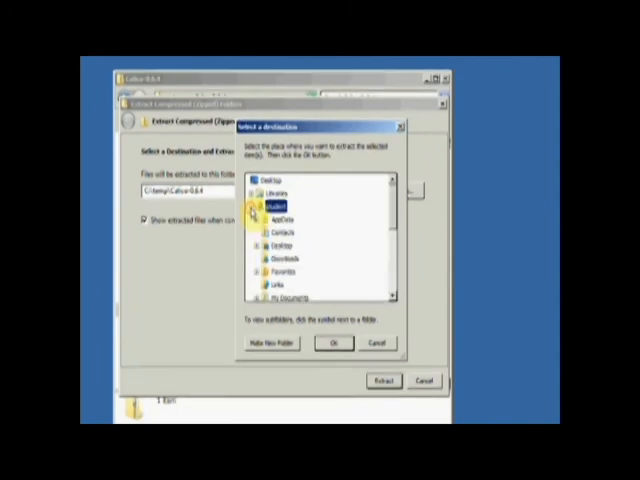
scroll("down", 3)
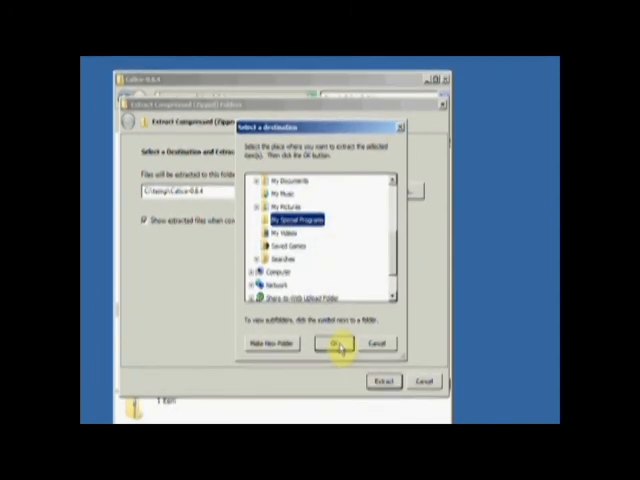
left_click(333, 344)
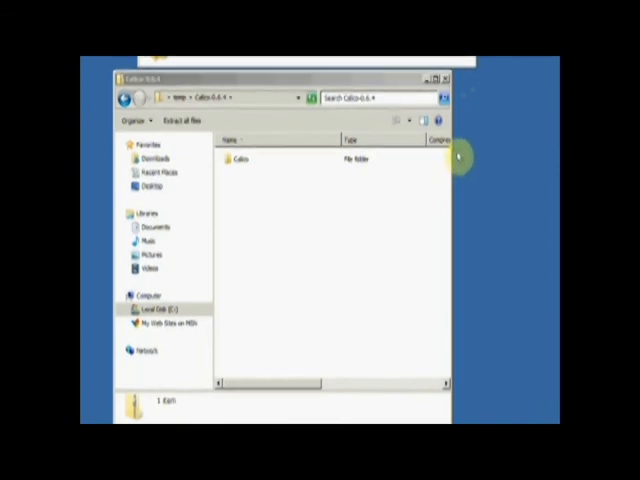
mouse_move(410, 218)
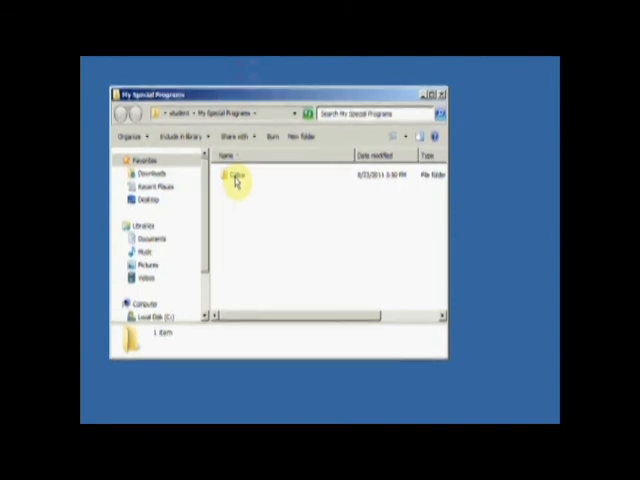
mouse_move(267, 235)
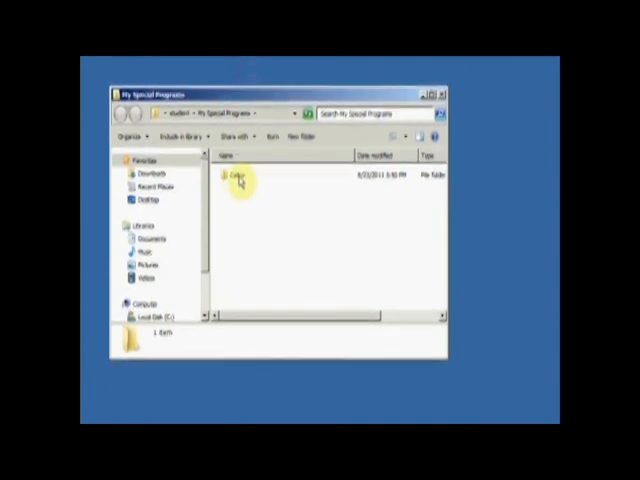
double_click(238, 177)
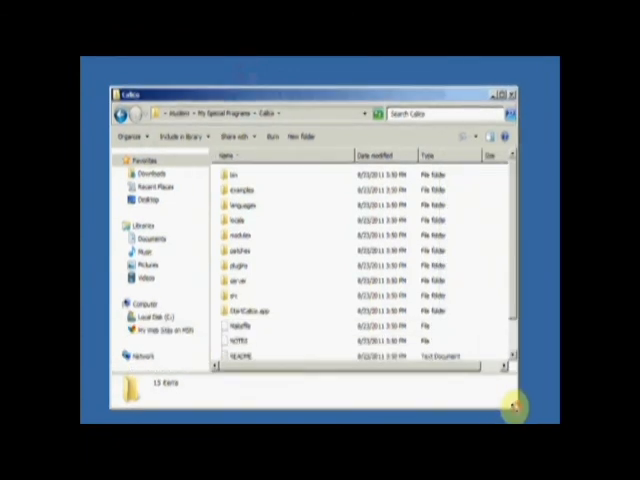
scroll("down", 3)
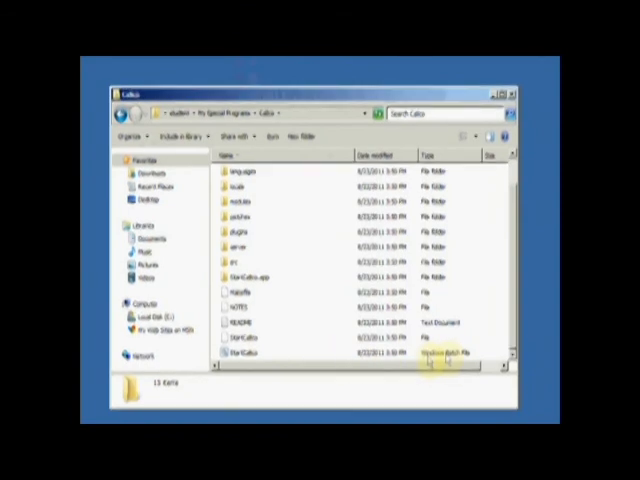
left_click(480, 137)
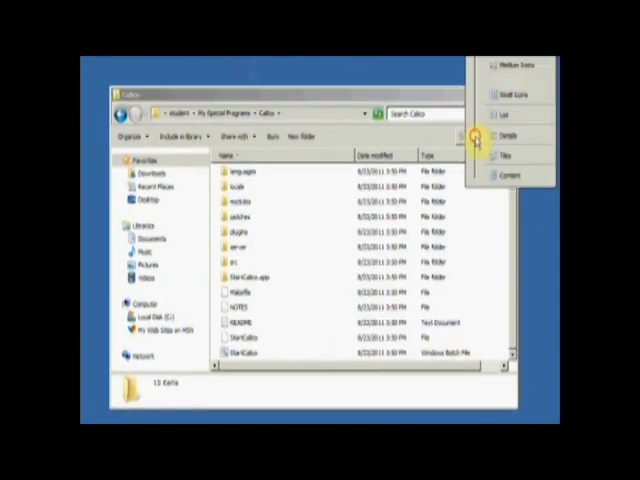
left_click(519, 137)
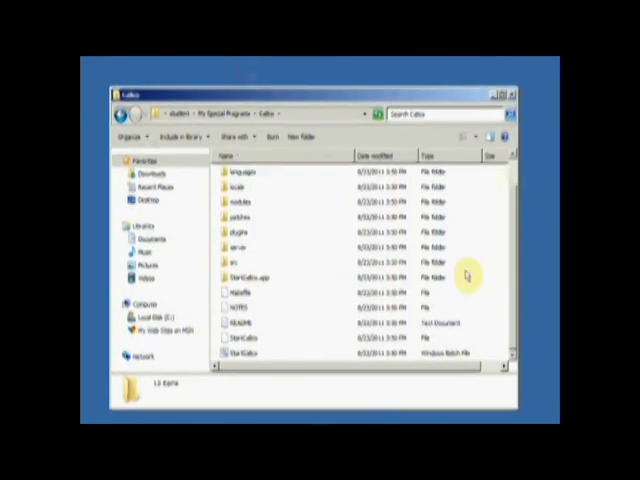
mouse_move(425, 378)
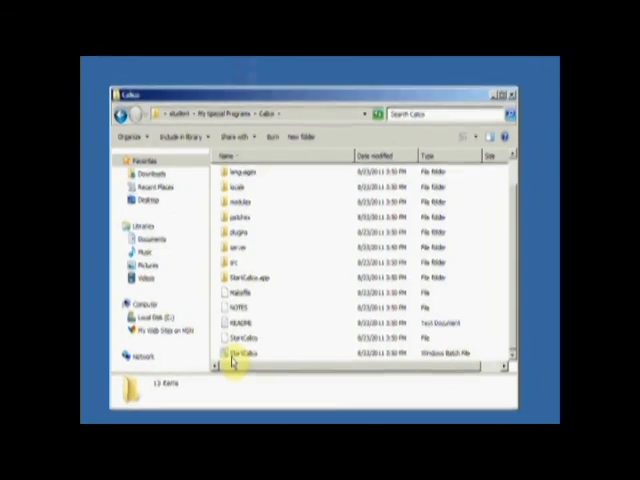
mouse_move(263, 320)
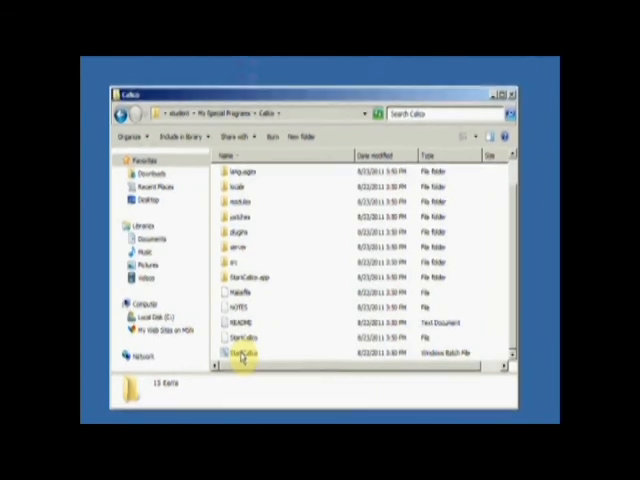
- Open StartCalico.bat for editing in Notepad, allowing the security warning
right_click(243, 353)
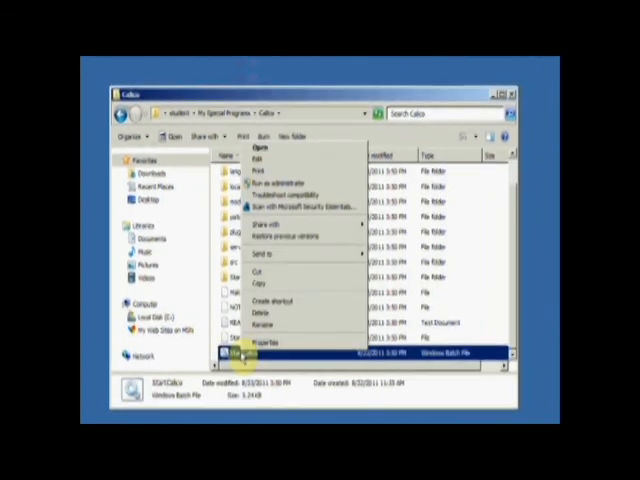
mouse_move(265, 159)
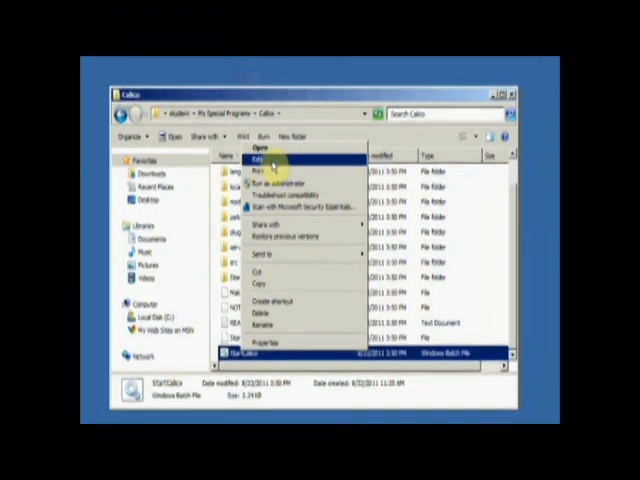
left_click(262, 158)
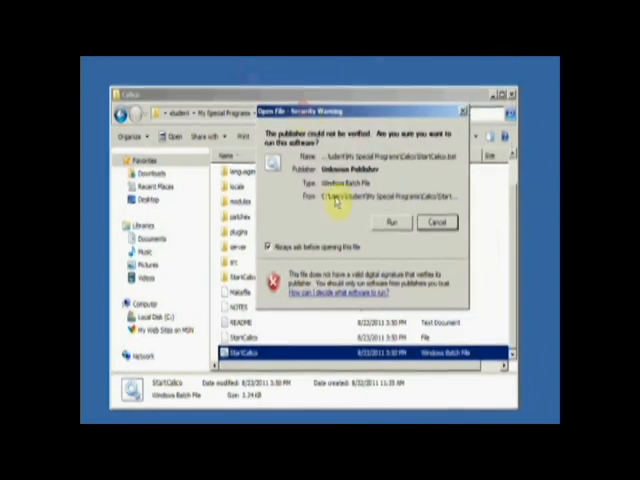
left_click(390, 221)
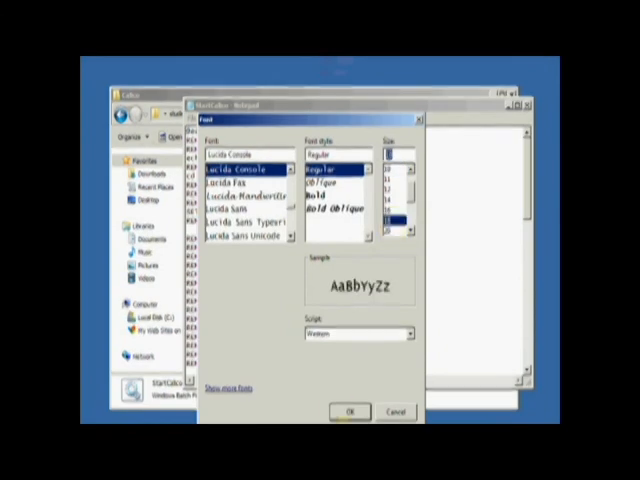
- Apply the larger Notepad font and scroll down to the alternative Mono path lines
left_click(349, 412)
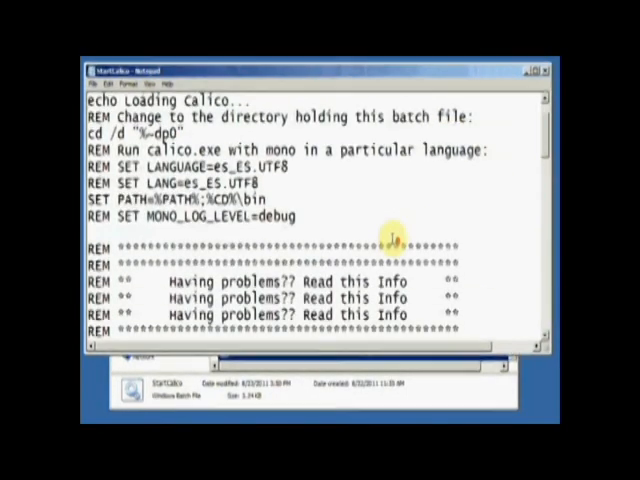
scroll("down", 3)
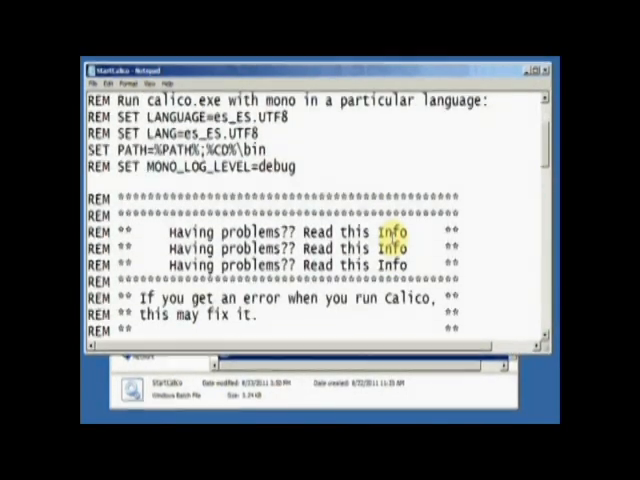
scroll("down", 3)
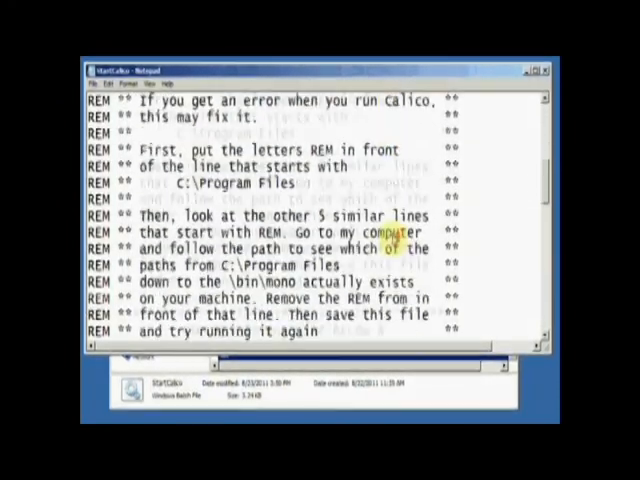
scroll("down", 3)
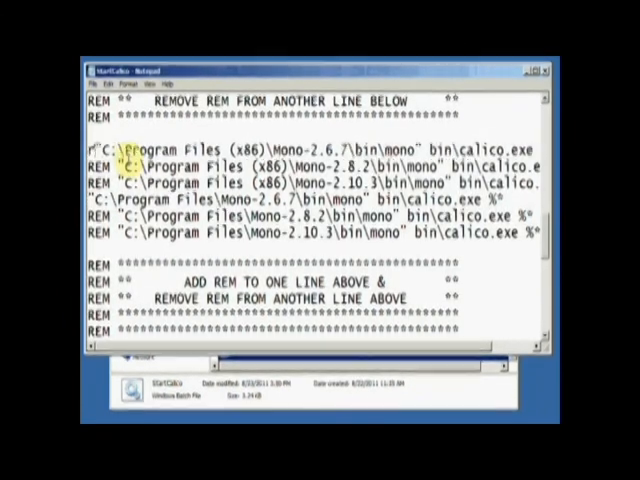
type("REM")
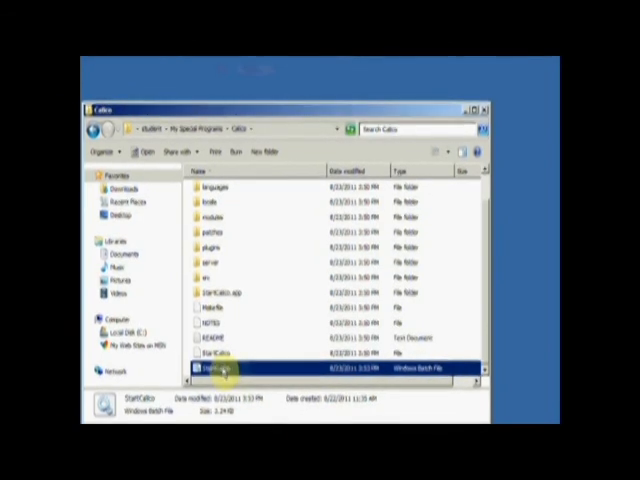
mouse_move(527, 207)
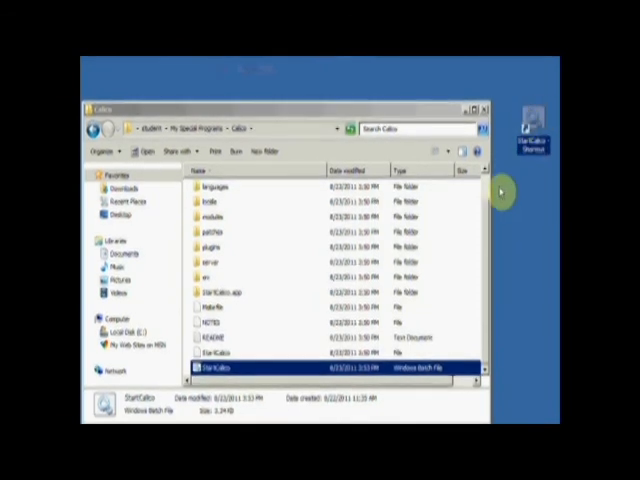
- Launch Calico from the StartCalico desktop shortcut
double_click(216, 368)
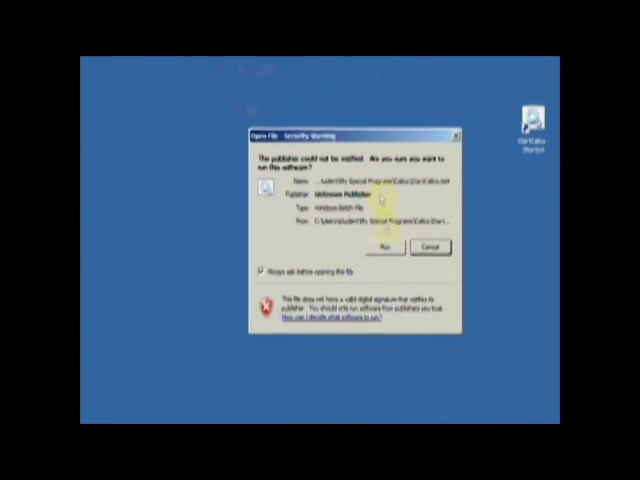
- Allow the unverified StartCalico batch file to run from the security warning
left_click(388, 245)
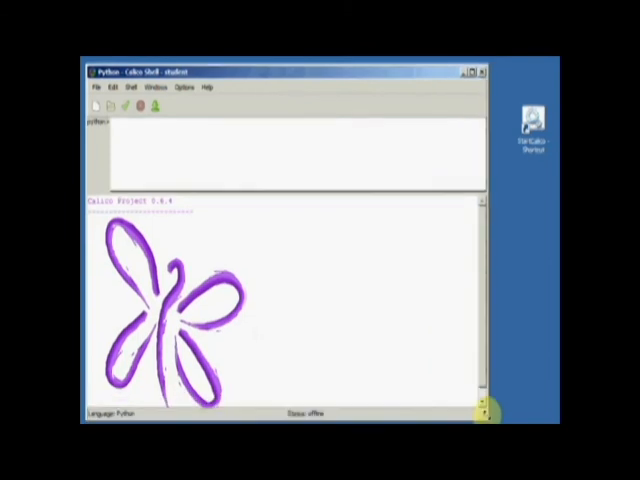
- Make the Calico shell font larger twice through the Options menu
left_click(190, 87)
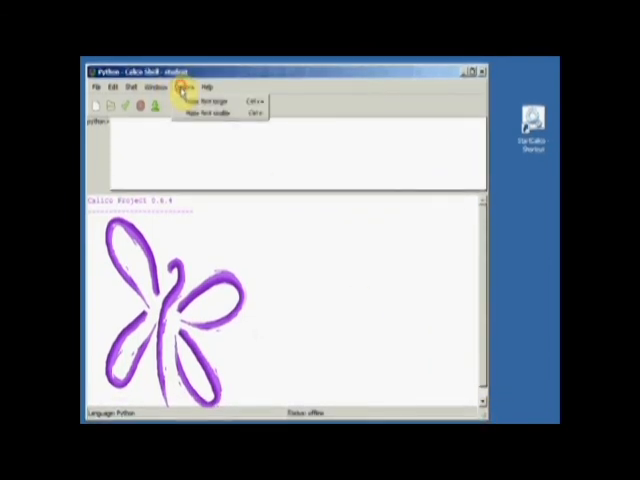
mouse_move(205, 113)
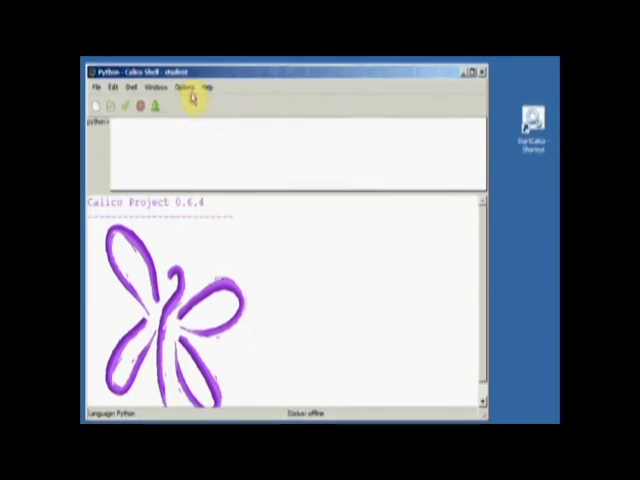
left_click(190, 87)
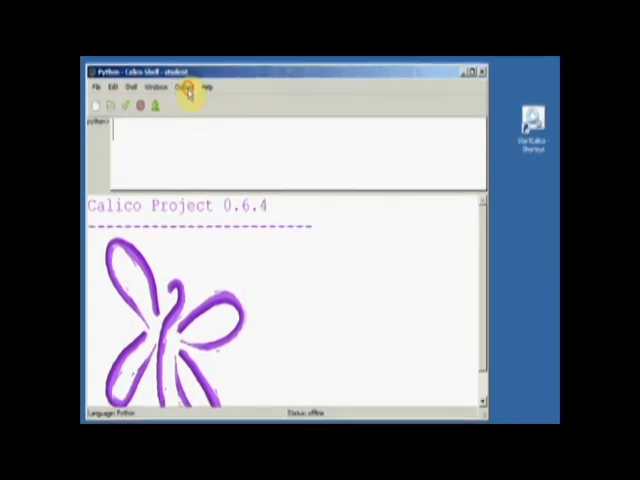
left_click(190, 87)
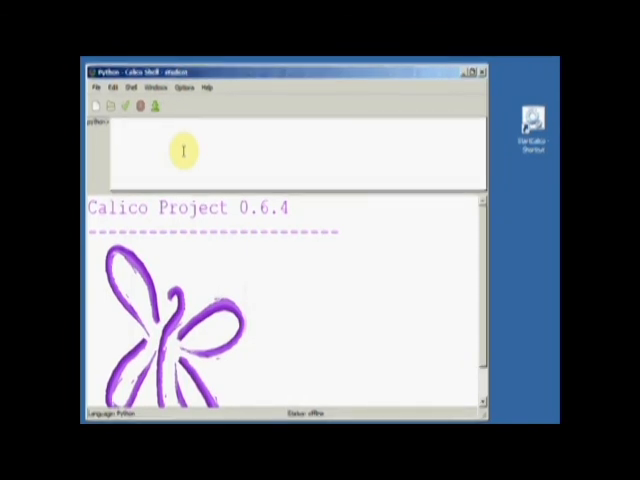
- Evaluate 3+4 in the Python shell to get 7, then close the shell
type("3+4")
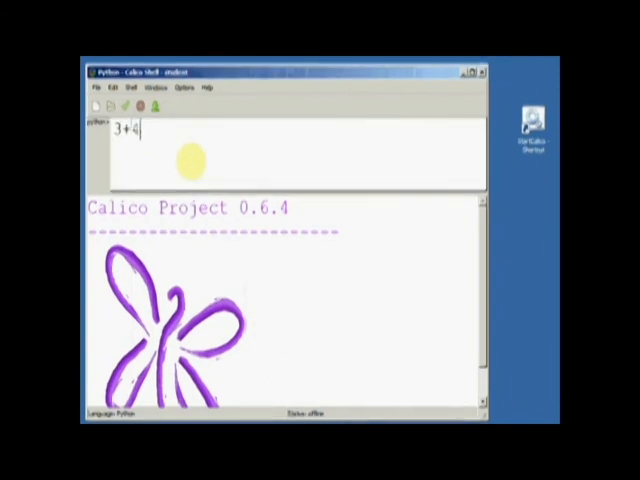
key("Return")
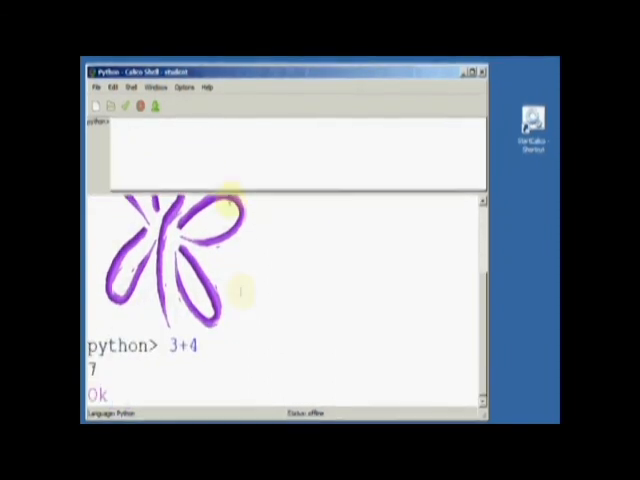
mouse_move(275, 360)
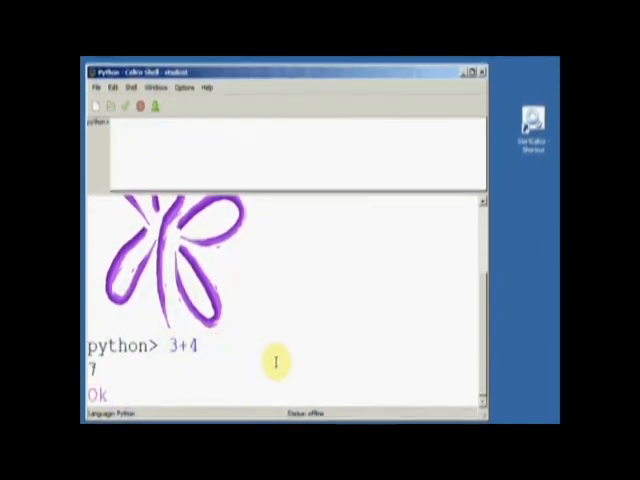
mouse_move(175, 398)
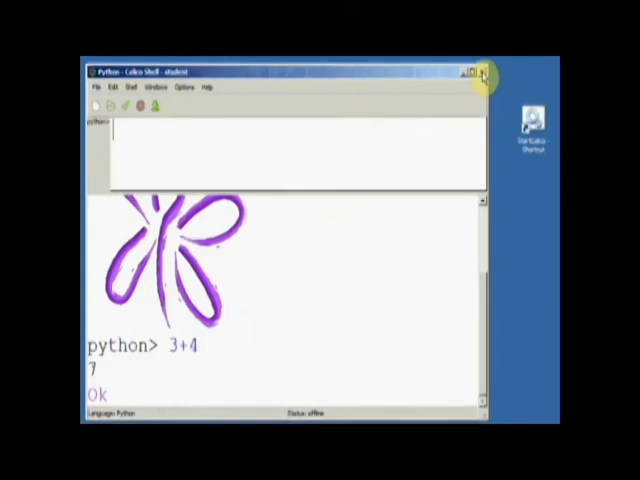
left_click(481, 74)
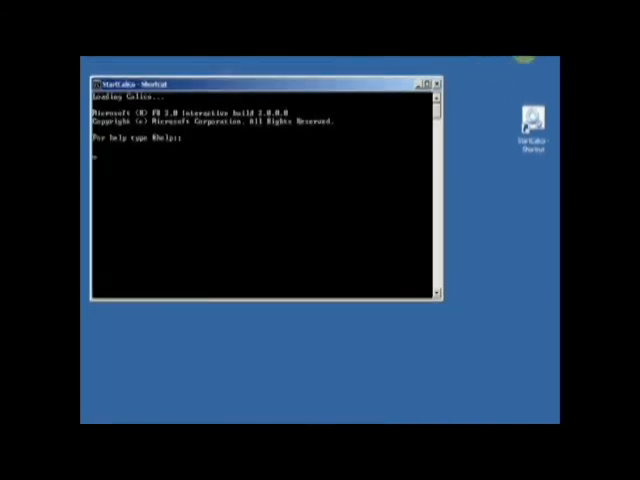